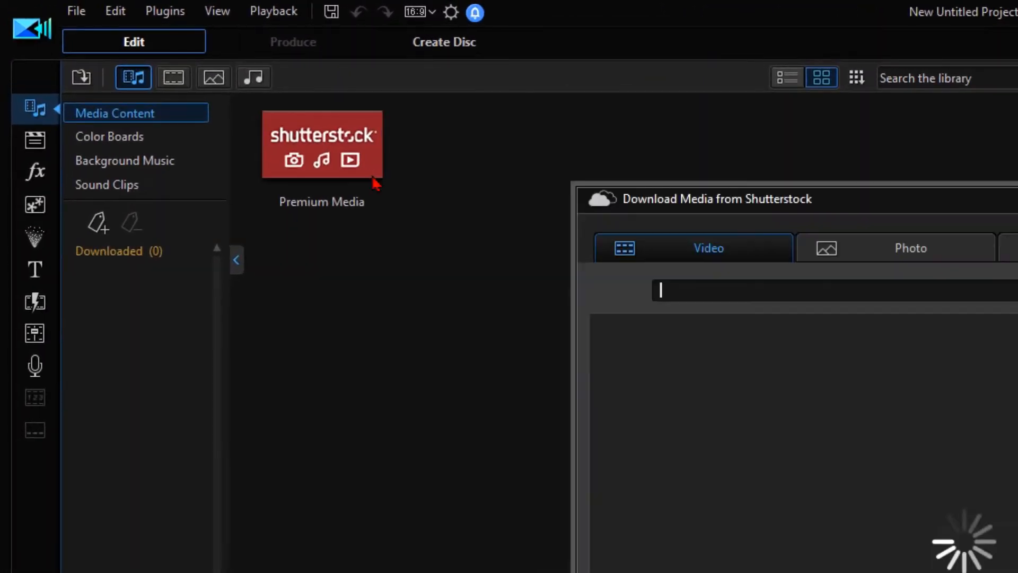
Dismiss the About PowerDirector dialog and go back to the Media Content room
{"action": "left_click", "coordinate": [723, 545]}
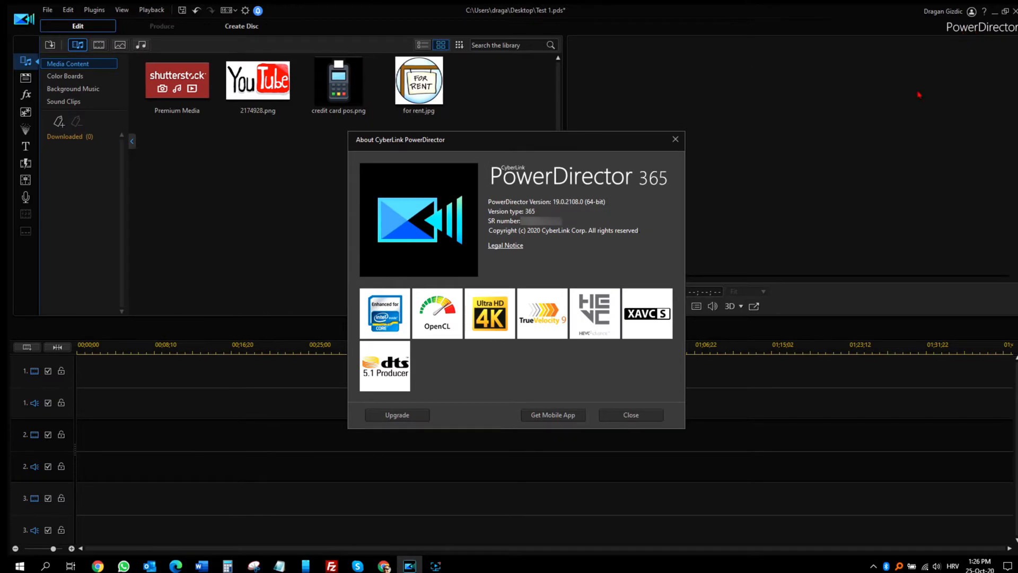
{"action": "left_click", "coordinate": [629, 415]}
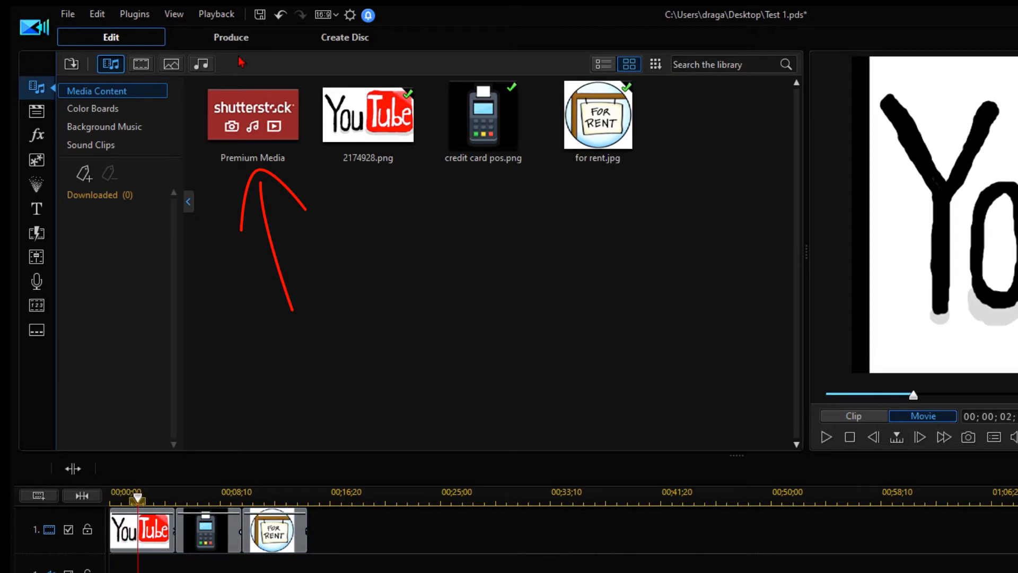
{"action": "left_click", "coordinate": [259, 13]}
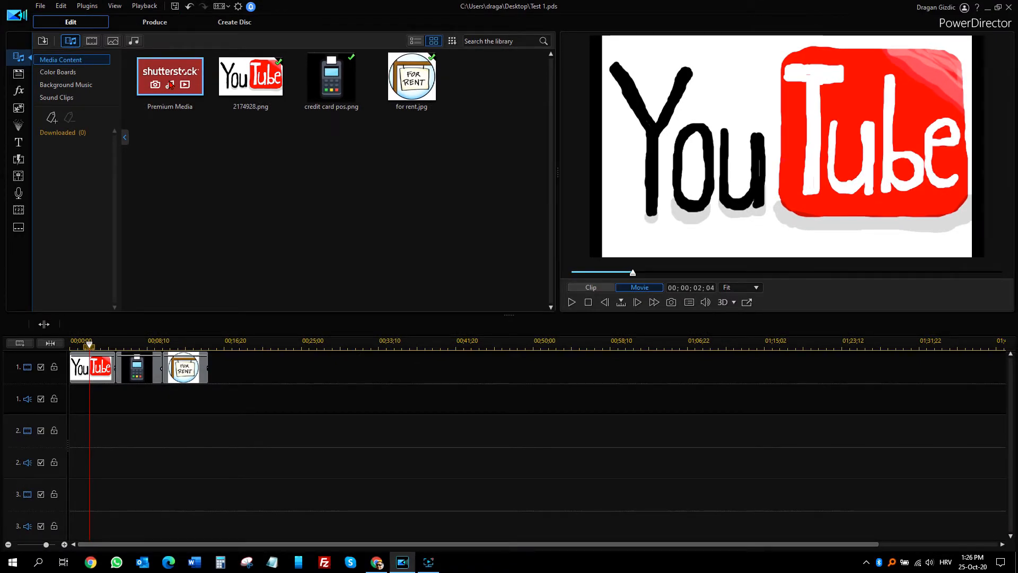
{"action": "left_click", "coordinate": [169, 77]}
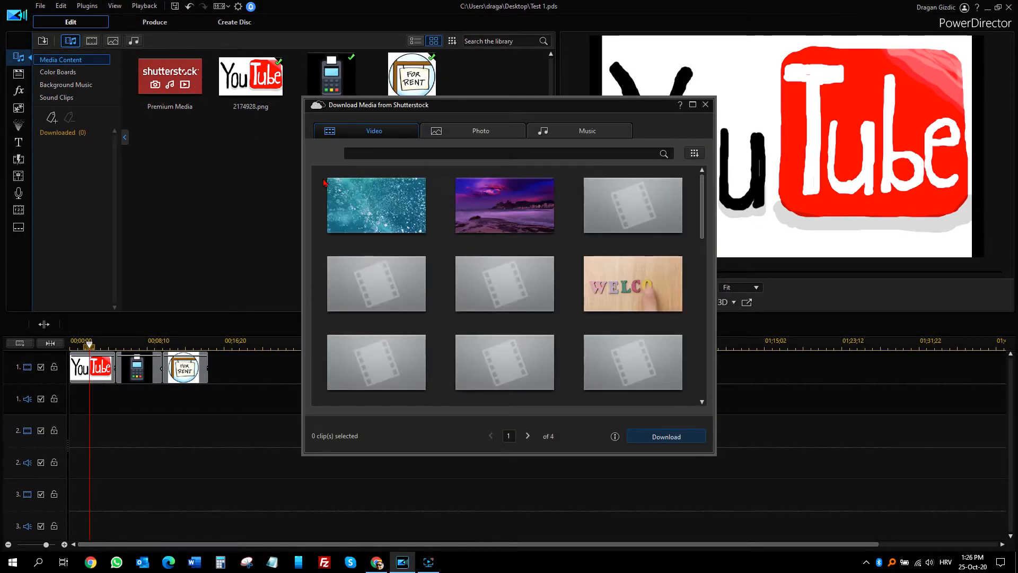
{"action": "left_click", "coordinate": [480, 130]}
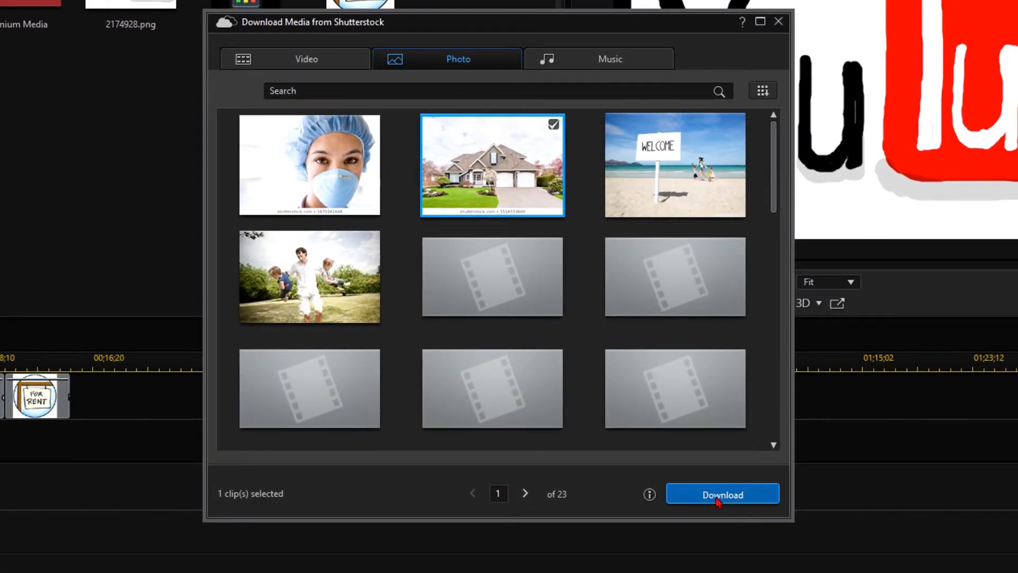
{"action": "left_click", "coordinate": [722, 494]}
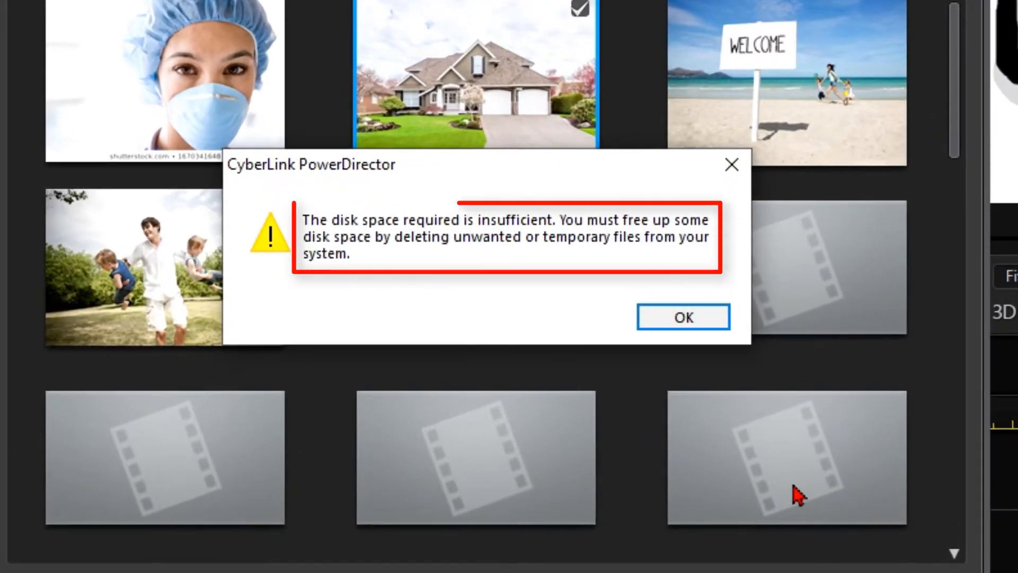
{"action": "mouse_move", "coordinate": [788, 479]}
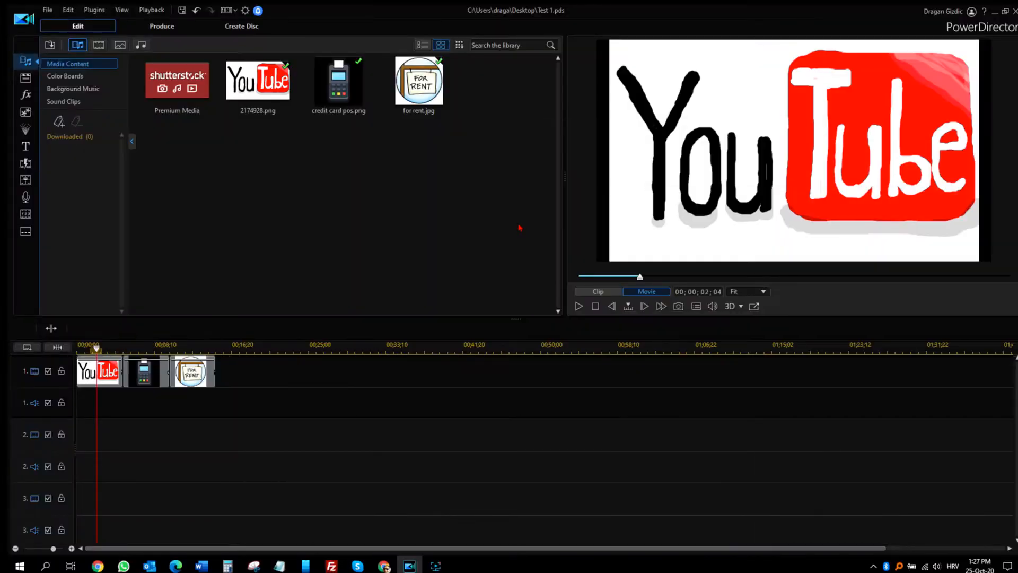
{"action": "mouse_move", "coordinate": [737, 323]}
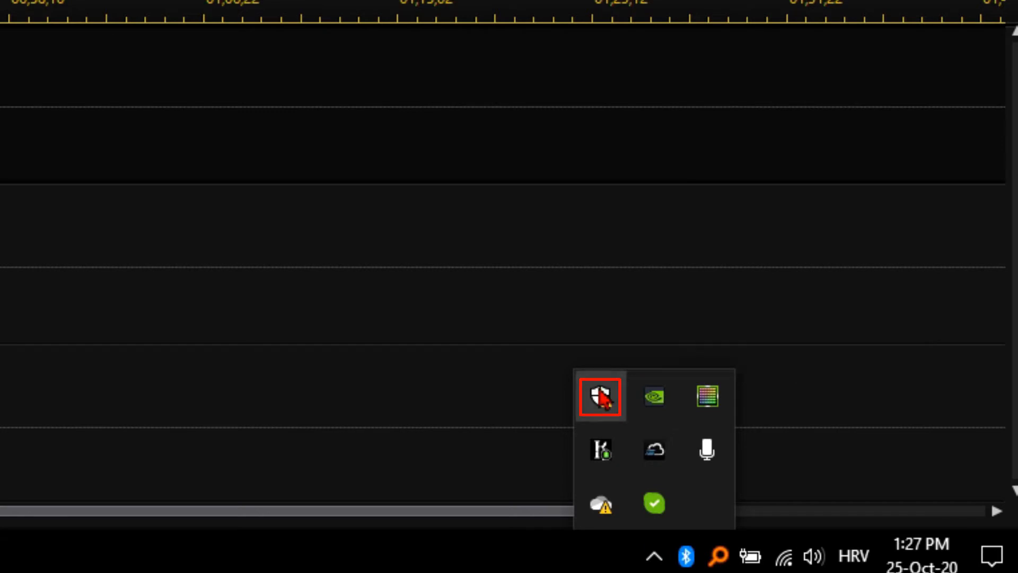
Reach Ransomware protection via Virus & threat protection and toggle Controlled folder access Off
{"action": "left_click", "coordinate": [599, 397]}
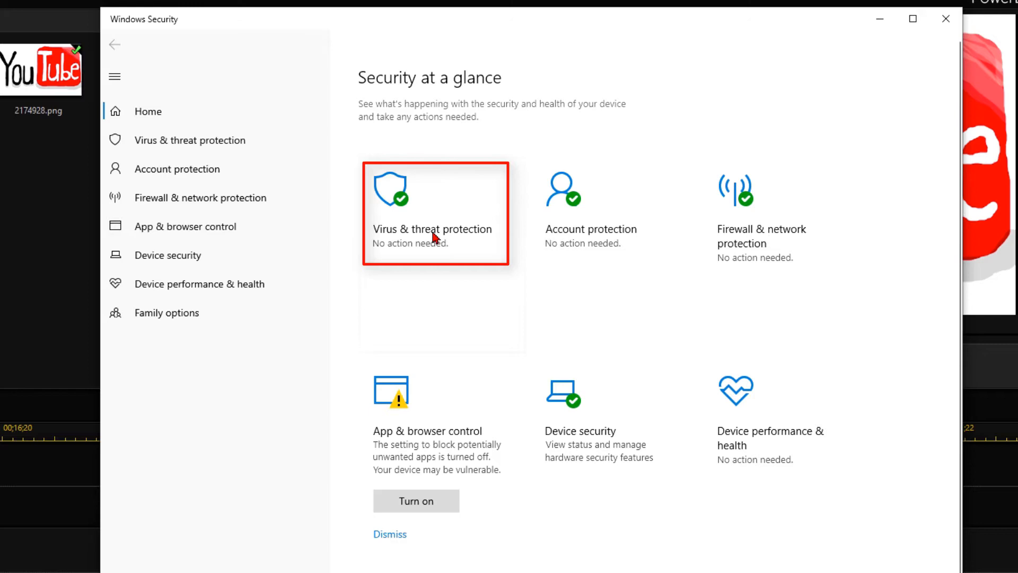
{"action": "left_click", "coordinate": [432, 229]}
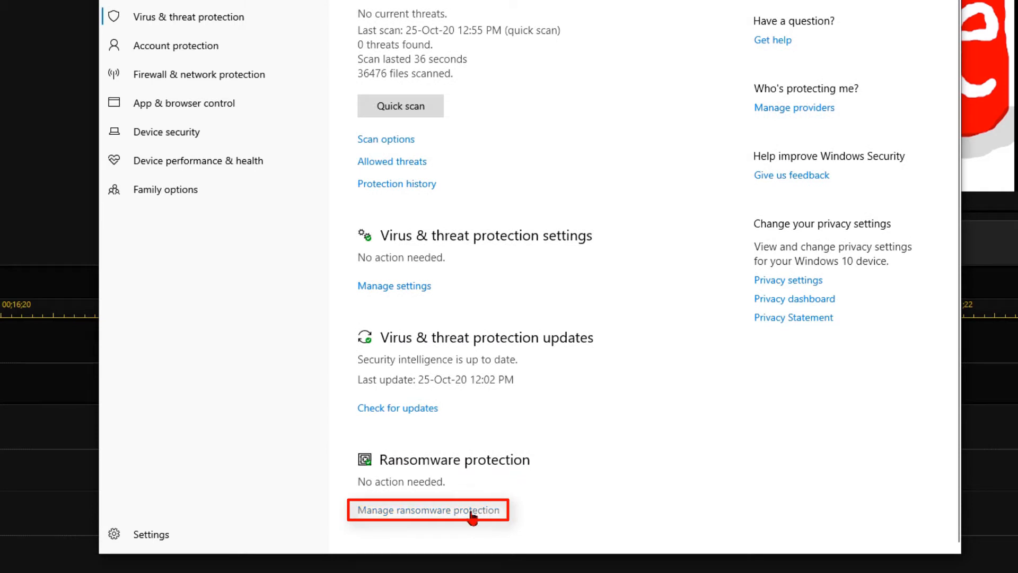
{"action": "left_click", "coordinate": [427, 510]}
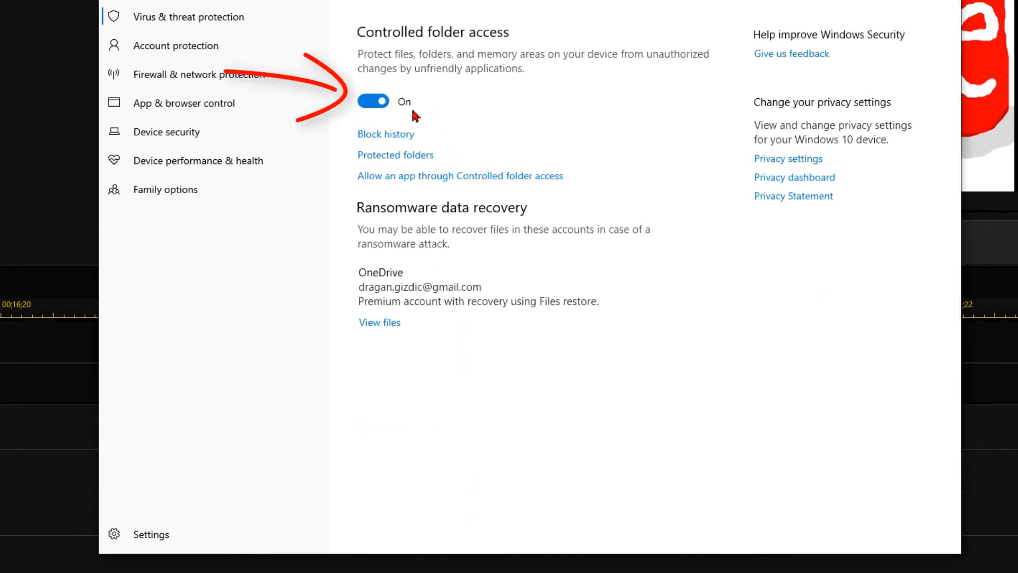
{"action": "left_click", "coordinate": [372, 102]}
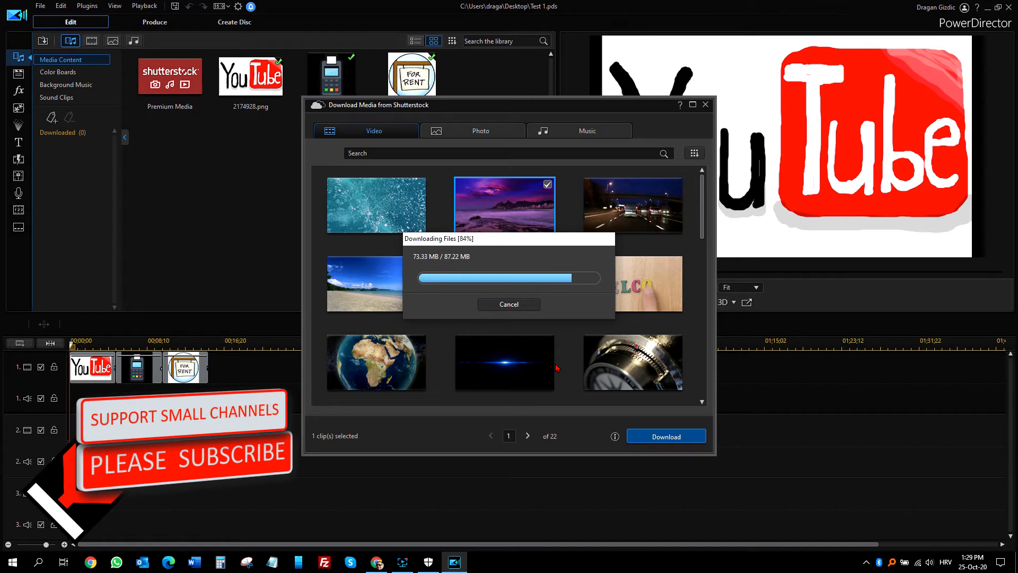
Download the house photo from the Shutterstock Photo tab and confirm the success message
{"action": "left_click", "coordinate": [480, 131]}
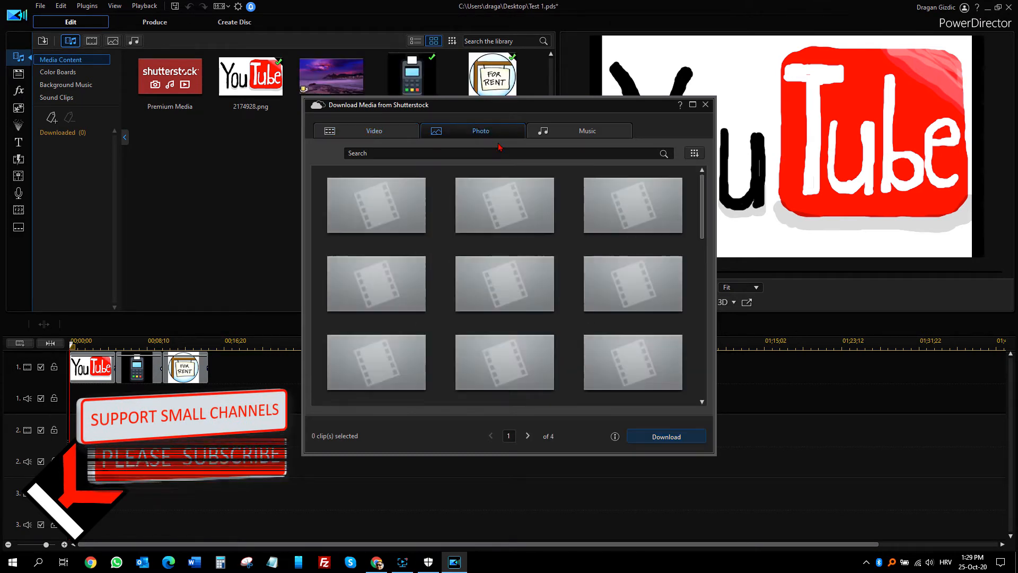
{"action": "left_click", "coordinate": [665, 436]}
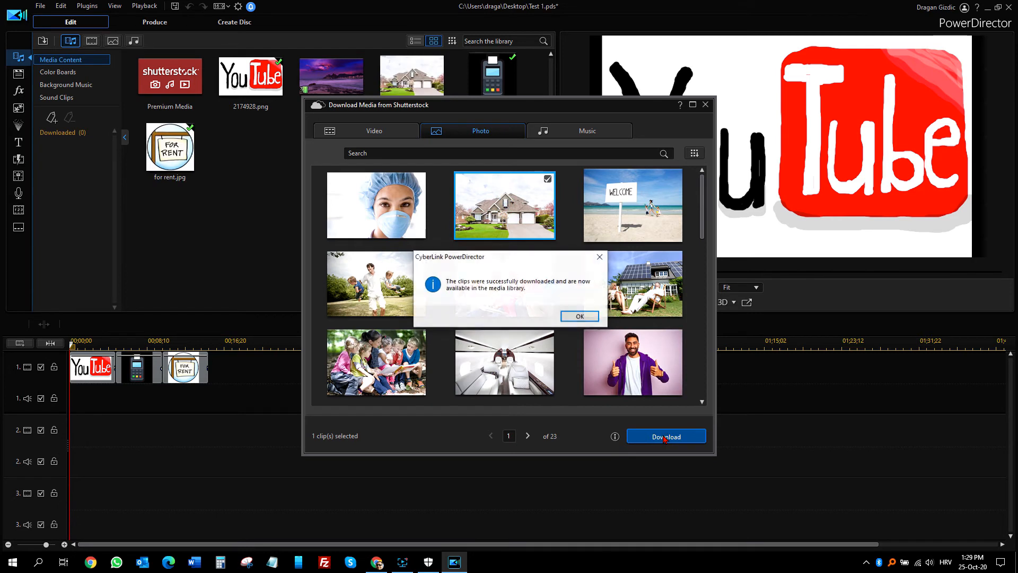
{"action": "left_click", "coordinate": [578, 316]}
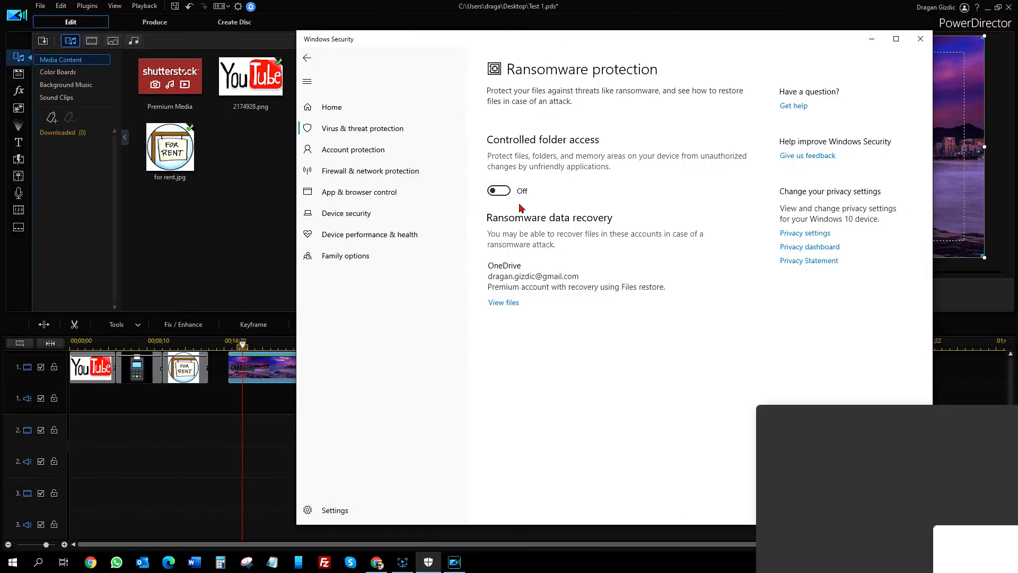
Toggle Controlled folder access On and start adding an allowed app
{"action": "left_click", "coordinate": [498, 190]}
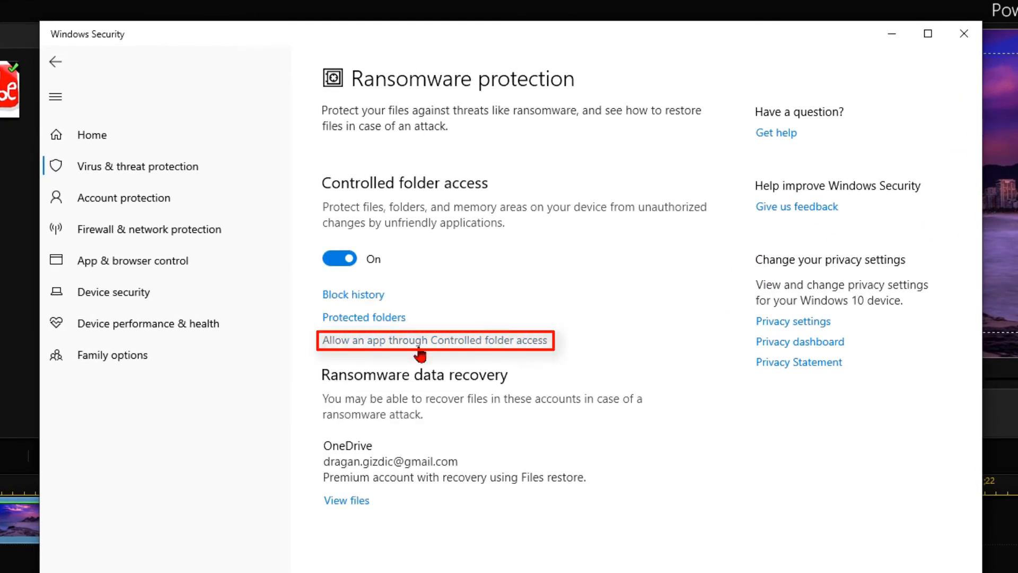
{"action": "left_click", "coordinate": [433, 340]}
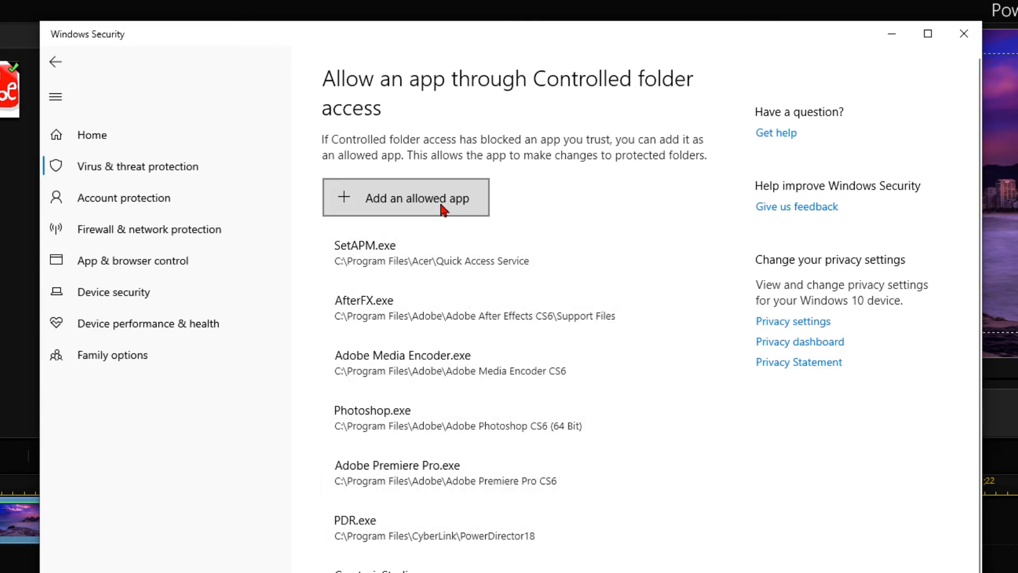
{"action": "left_click", "coordinate": [405, 198]}
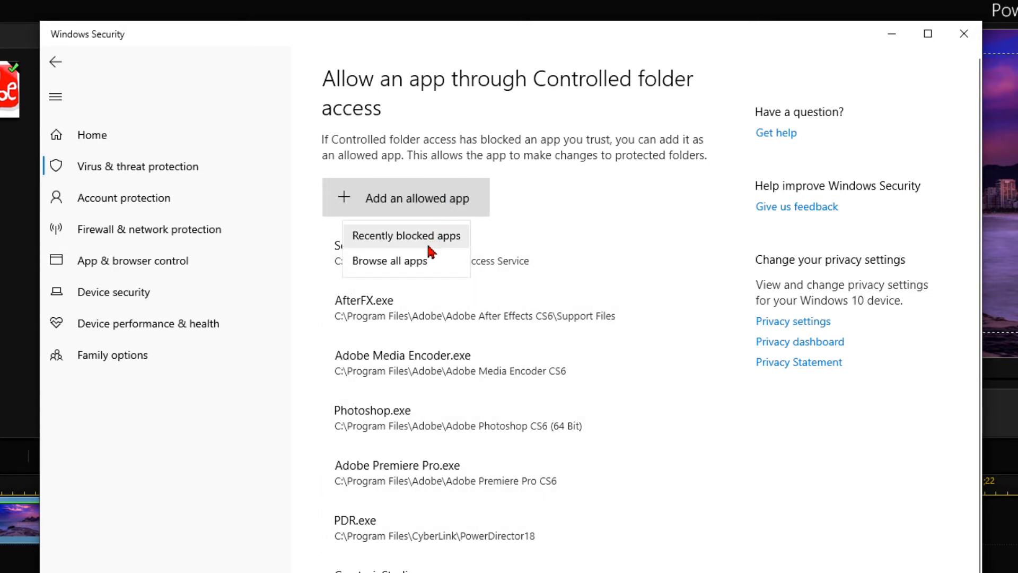
Allow PDR.exe from the recently blocked apps list and close the list
{"action": "left_click", "coordinate": [405, 235]}
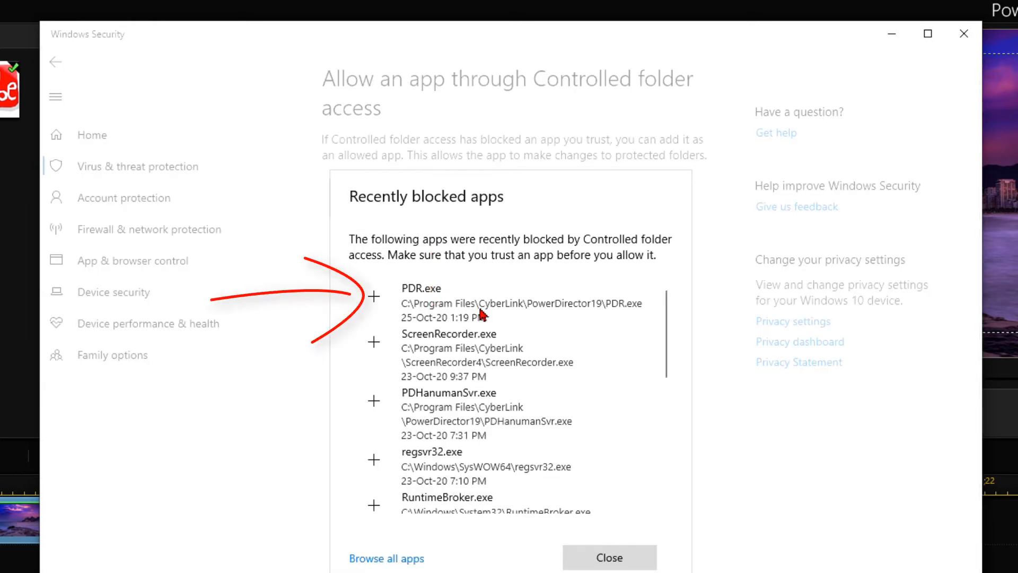
{"action": "mouse_move", "coordinate": [573, 318]}
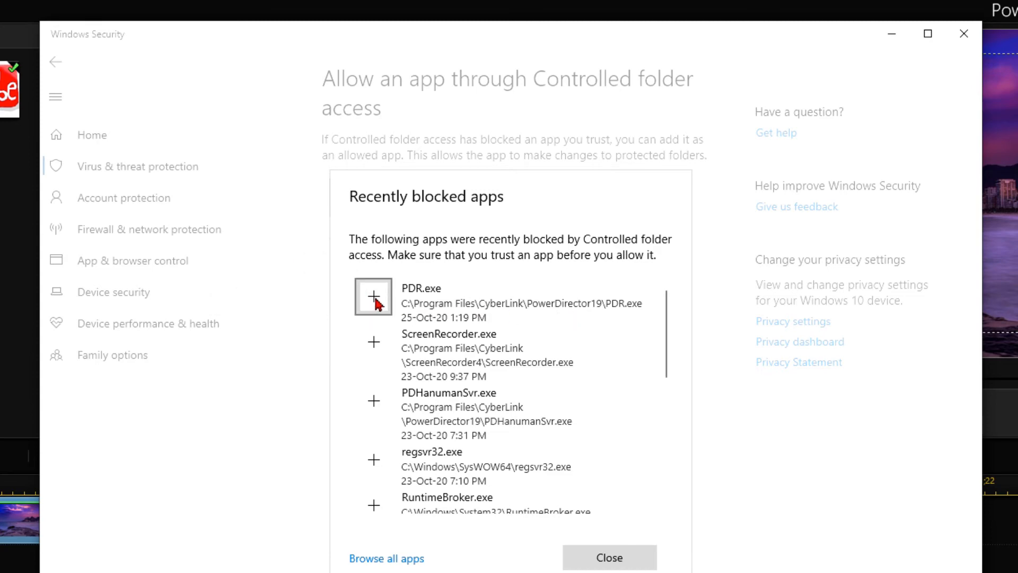
{"action": "left_click", "coordinate": [373, 296]}
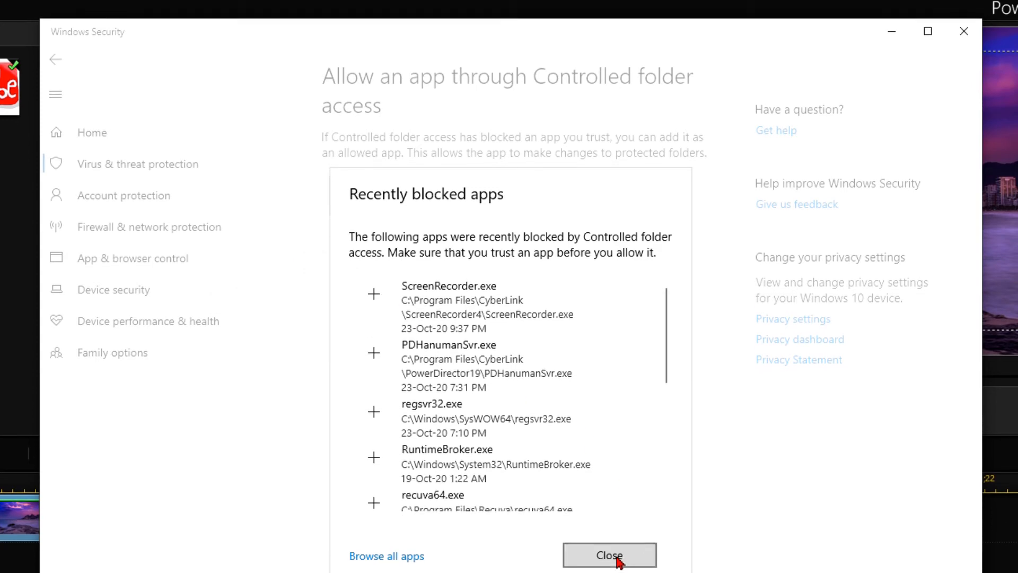
{"action": "left_click", "coordinate": [608, 554]}
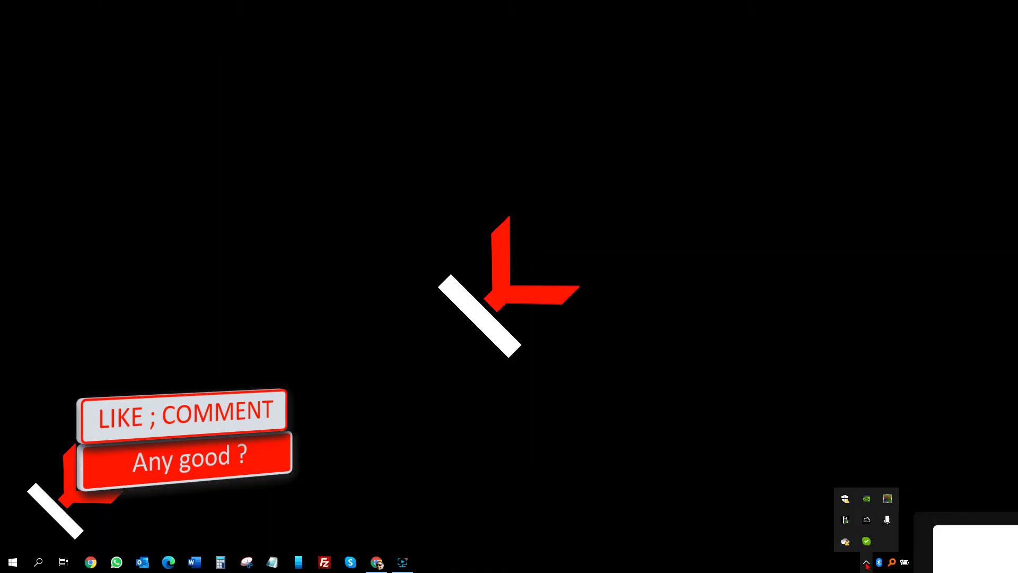
View Virus & threat protection in Windows Security, then switch to a new PowerDirector project
{"action": "left_click", "coordinate": [427, 562]}
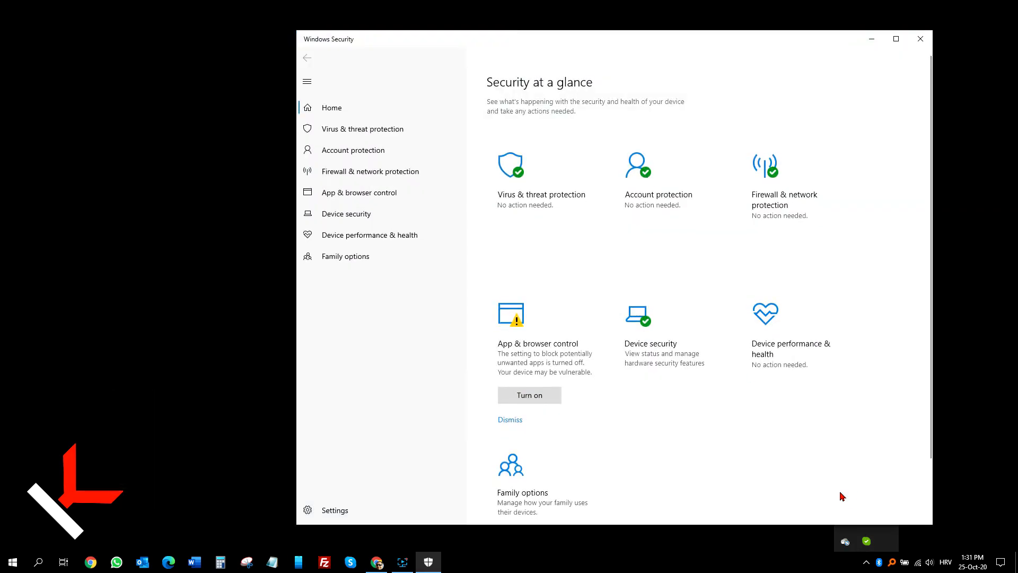
{"action": "left_click", "coordinate": [362, 129]}
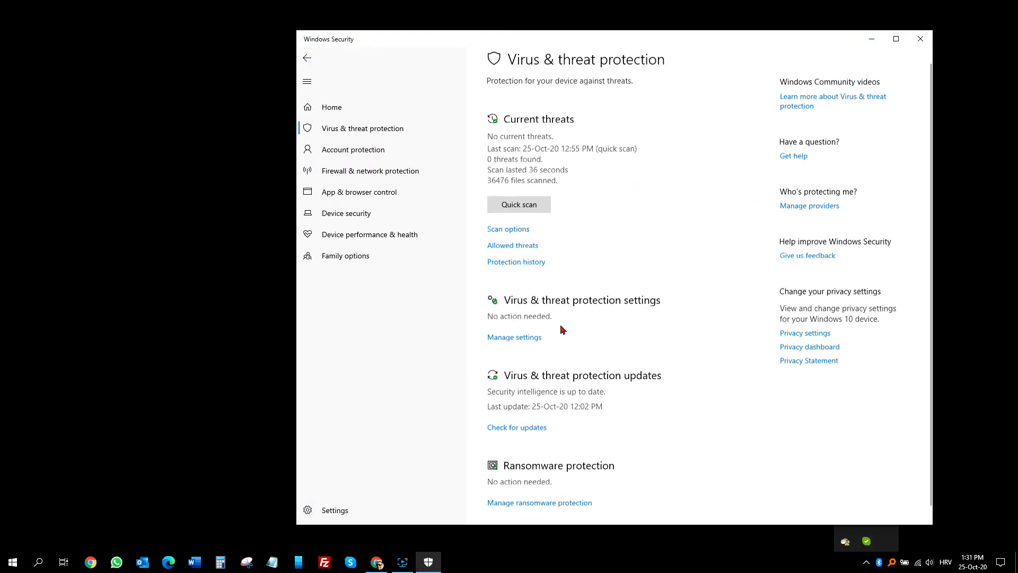
{"action": "left_click", "coordinate": [538, 501]}
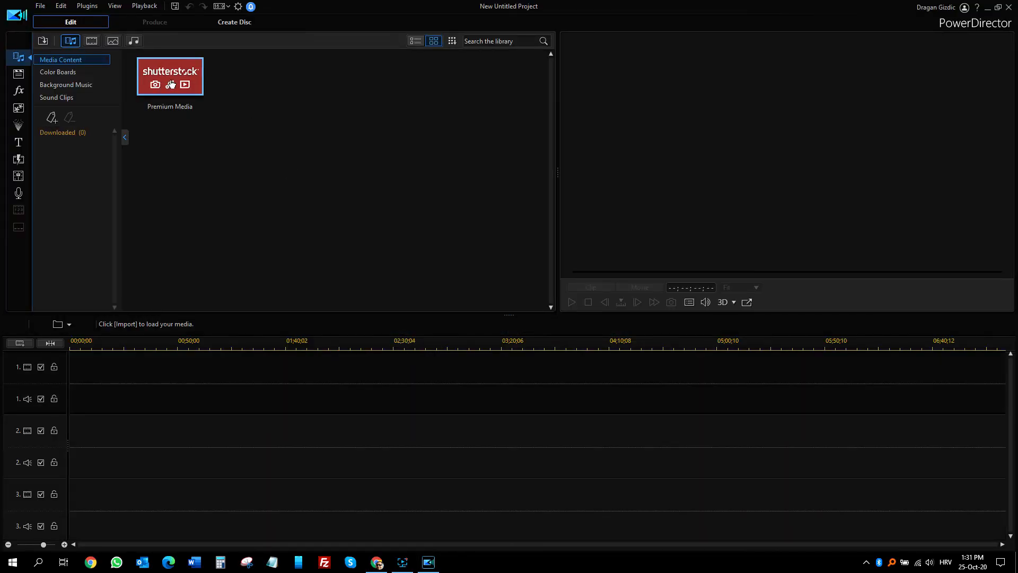
Download the WELCOME beach photo from Shutterstock Premium Media and play it in the preview
{"action": "left_click", "coordinate": [170, 76]}
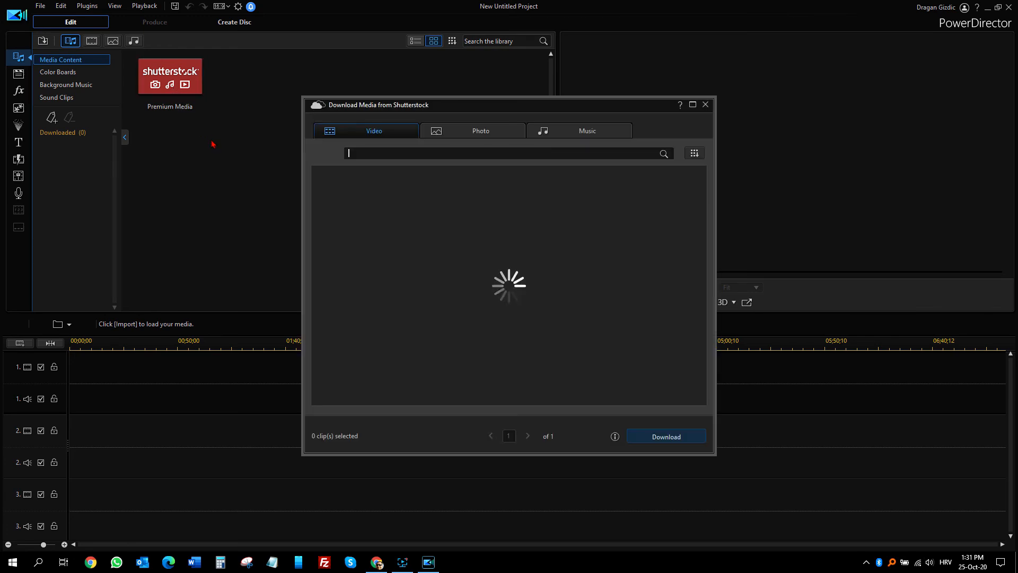
{"action": "left_click", "coordinate": [479, 130]}
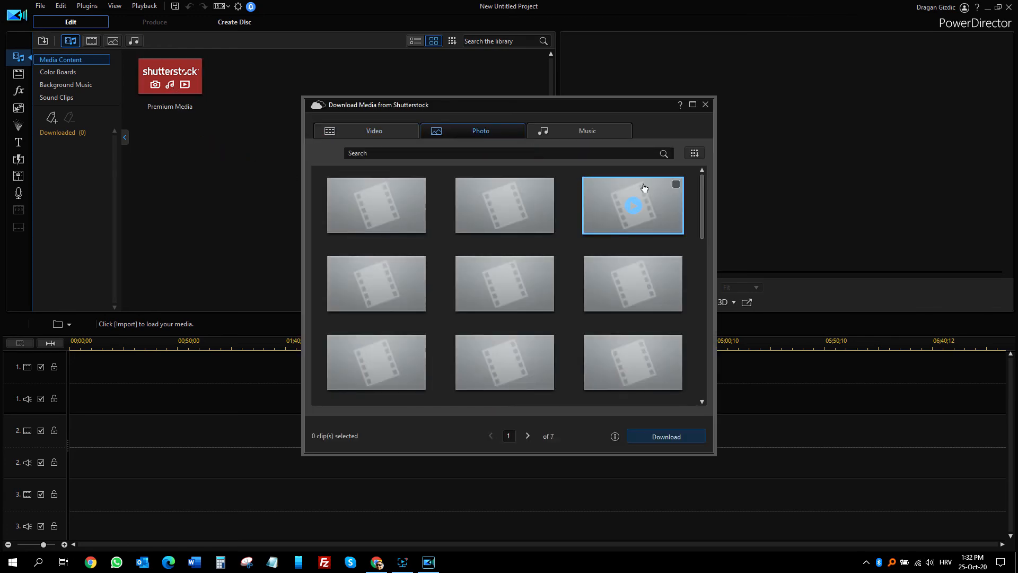
{"action": "left_click", "coordinate": [666, 436]}
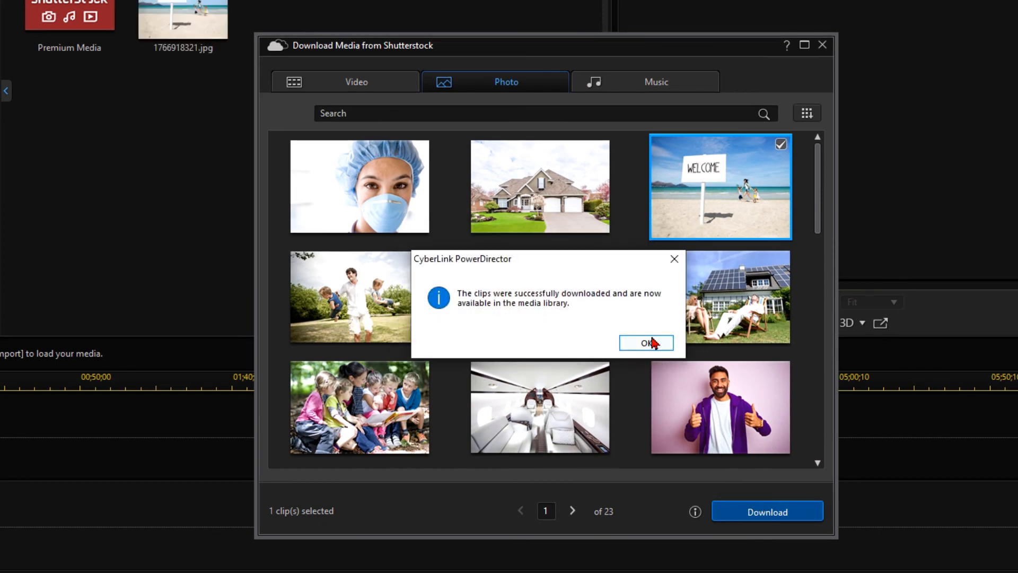
{"action": "left_click", "coordinate": [646, 343]}
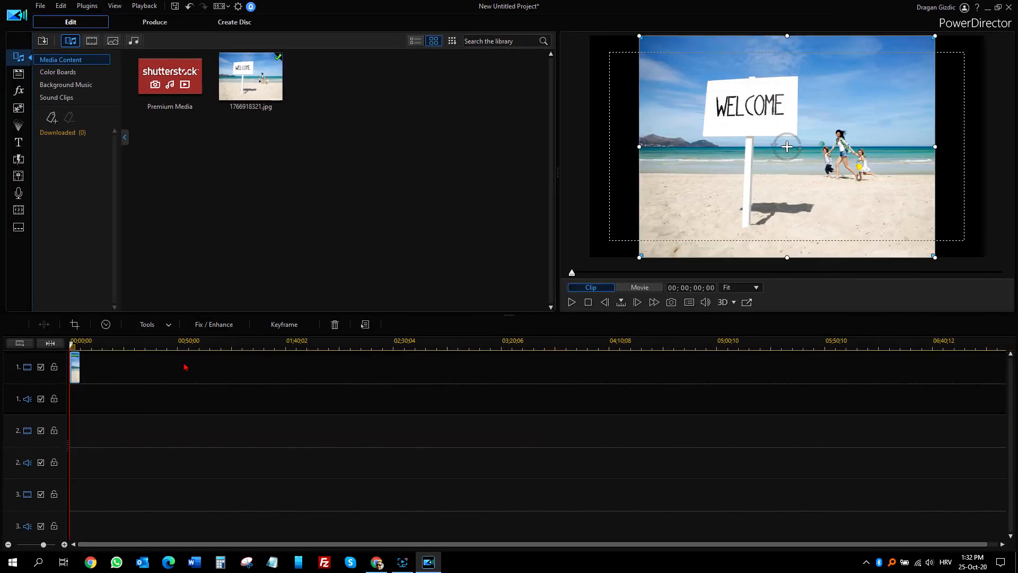
{"action": "left_click", "coordinate": [570, 302]}
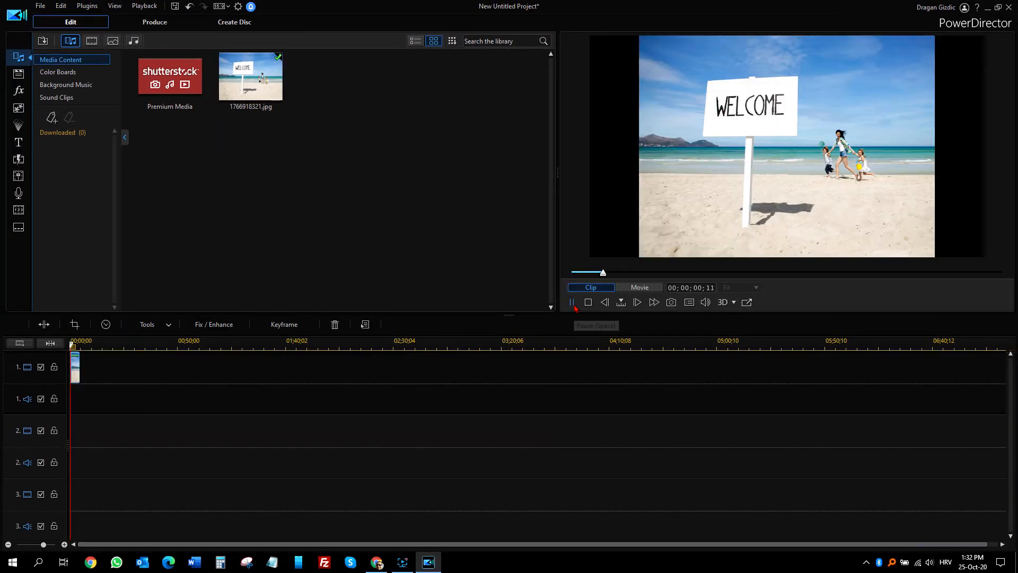